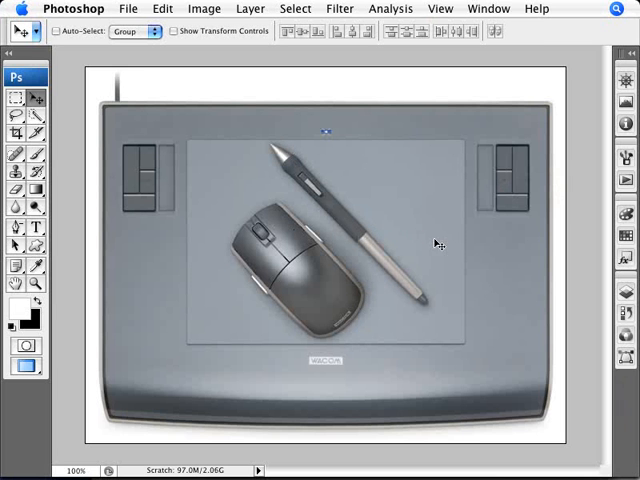
mouse_move(207, 325)
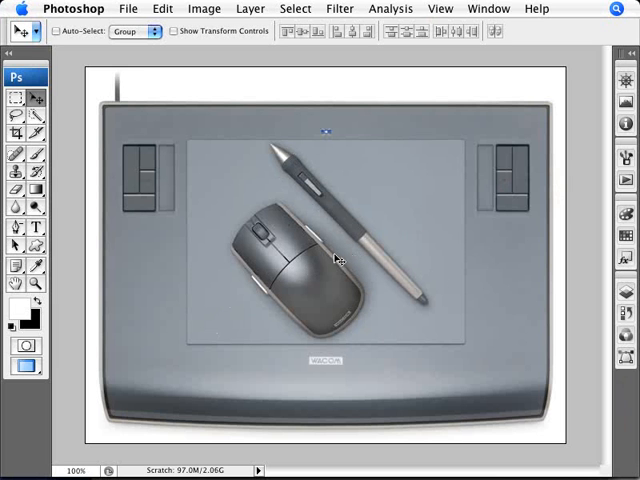
mouse_move(328, 270)
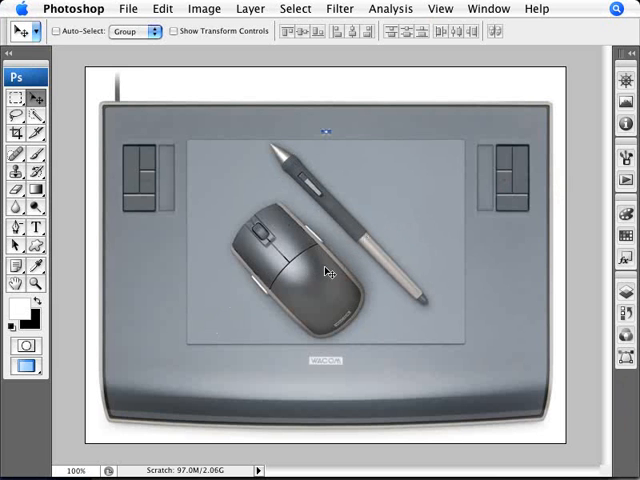
mouse_move(334, 228)
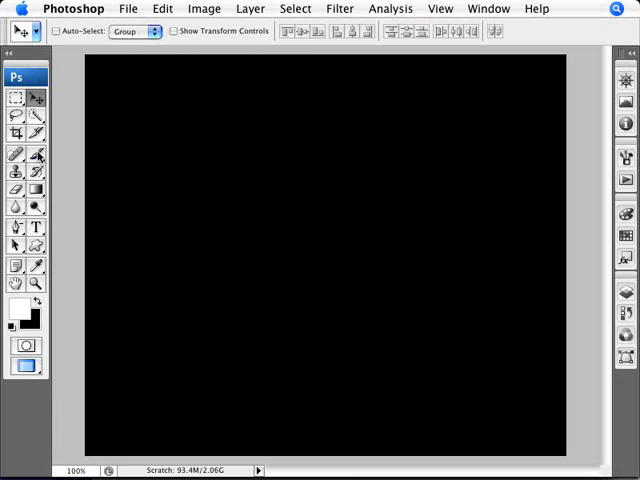
Select the Brush Tool and choose the 13 px hard round tip from the preset picker.
click(36, 154)
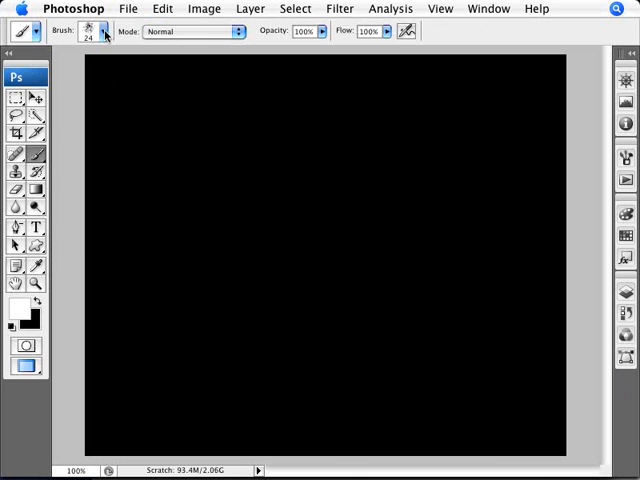
click(488, 8)
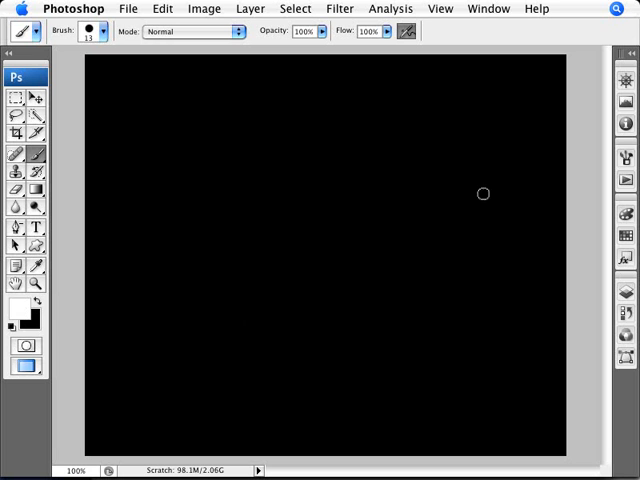
mouse_move(587, 153)
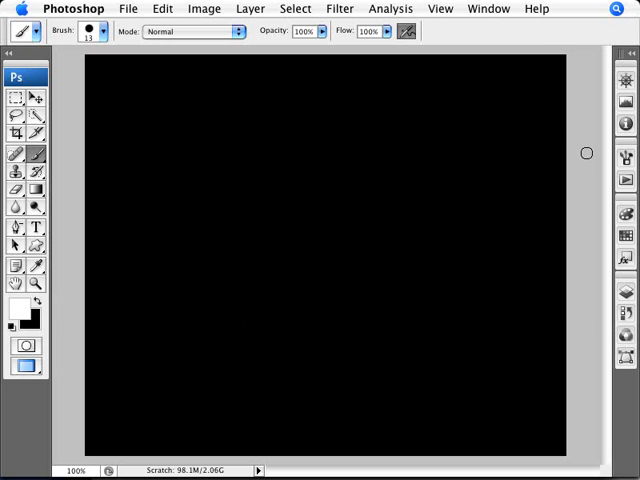
Show the Brushes panel and turn off Other Dynamics, Airbrush and Smoothing.
click(488, 8)
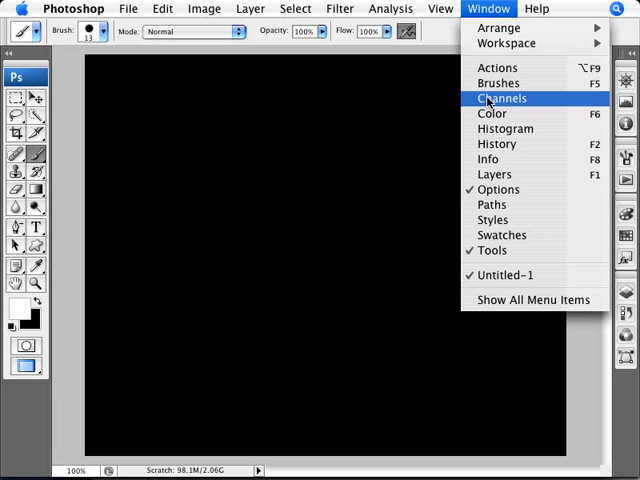
click(498, 82)
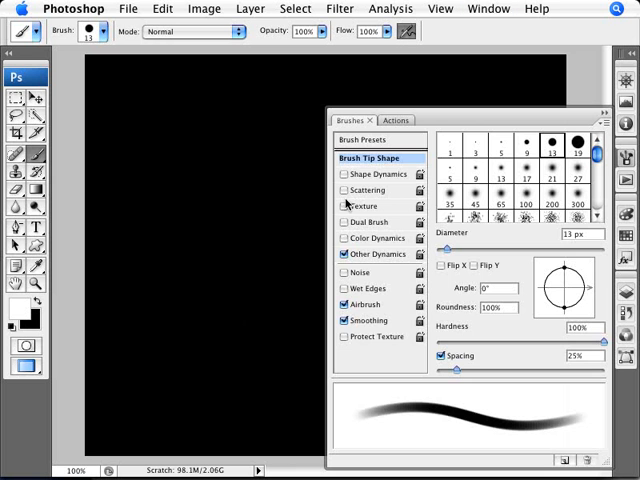
click(15, 152)
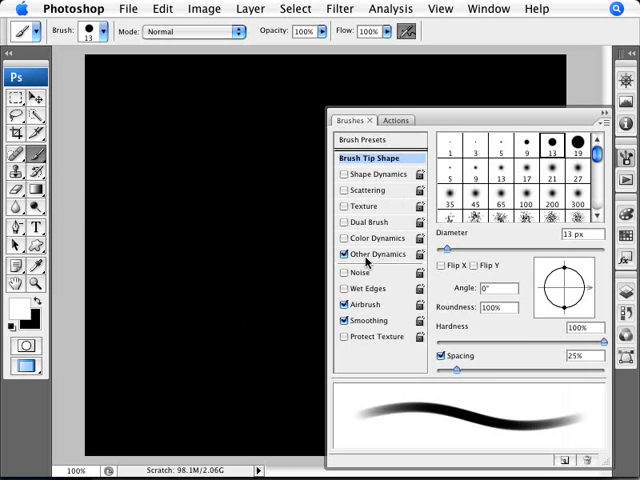
click(451, 175)
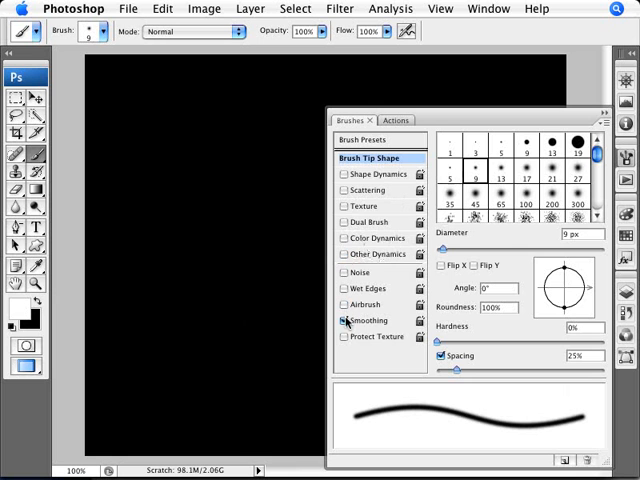
click(488, 172)
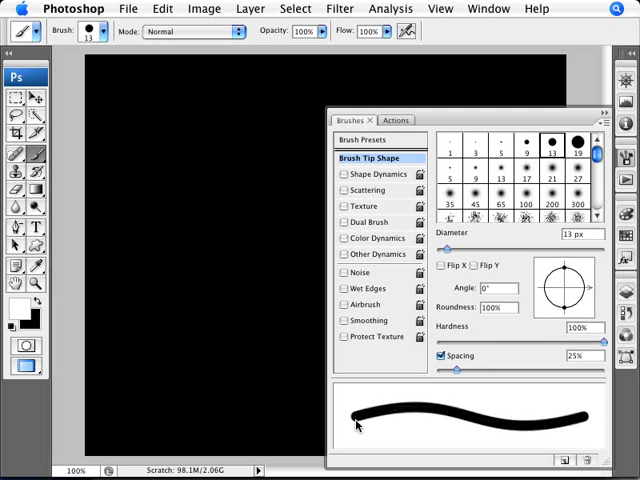
mouse_move(573, 405)
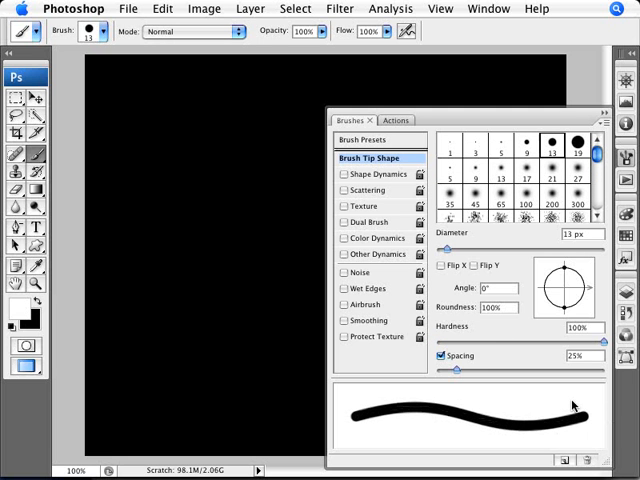
Try textured and soft round brush tips, settling on a 27 px textured tip with 1% spacing.
click(474, 161)
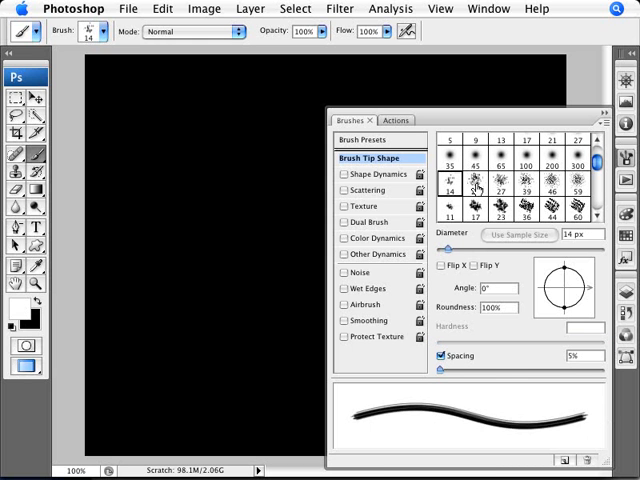
click(580, 184)
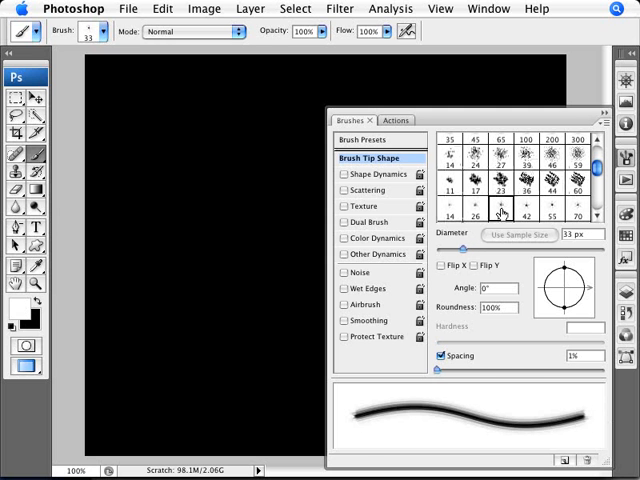
click(548, 208)
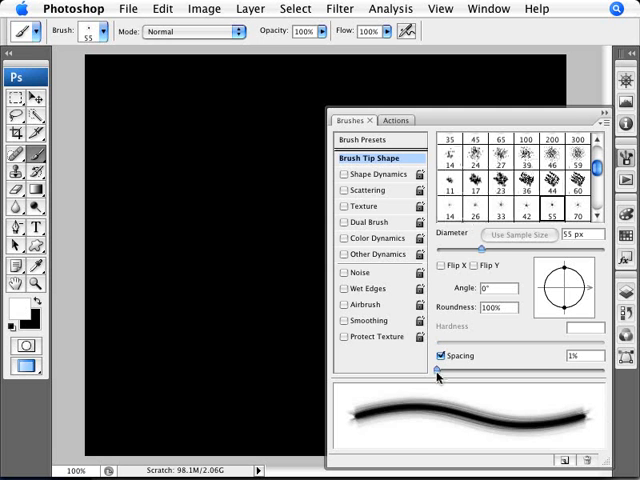
scroll(down, 3)
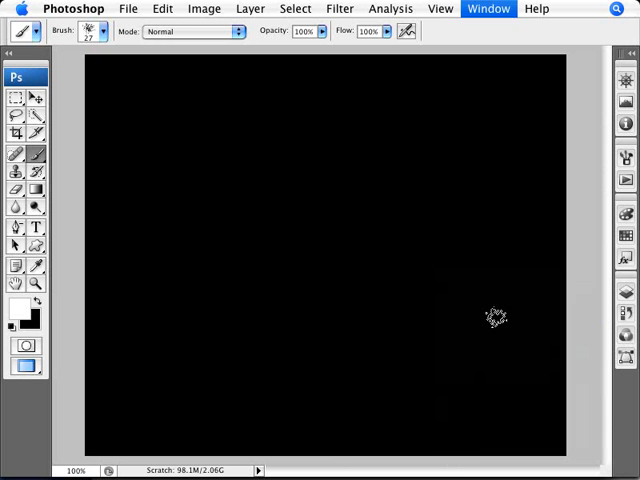
Paint thick white looping test strokes across the black canvas with the textured brush.
drag(460, 290, 445, 360)
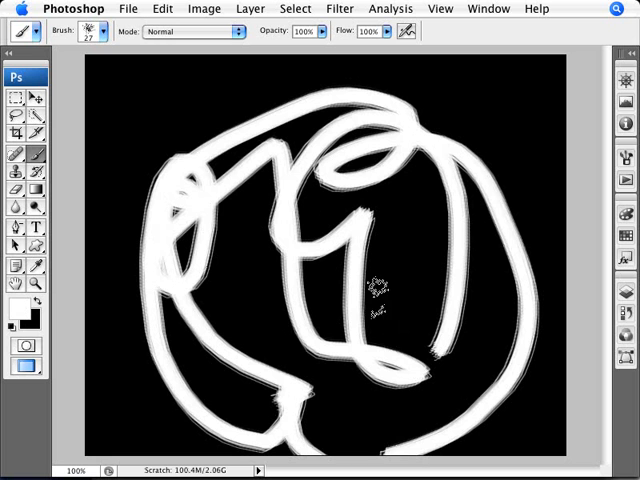
mouse_move(428, 172)
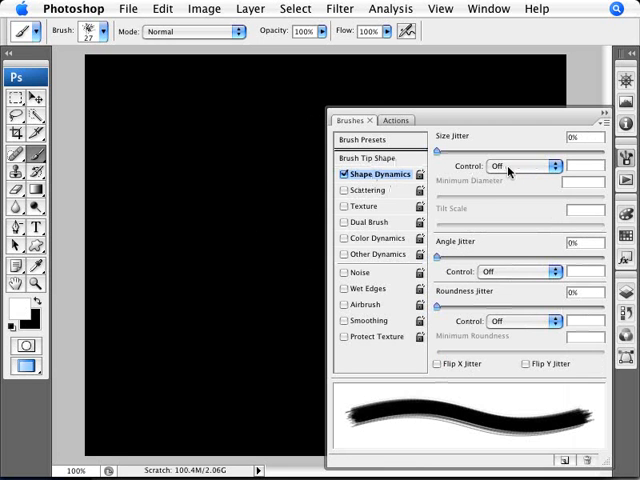
Set Shape Dynamics Size Jitter Control to Pen Pressure, then toggle Shape Dynamics off and on.
click(523, 165)
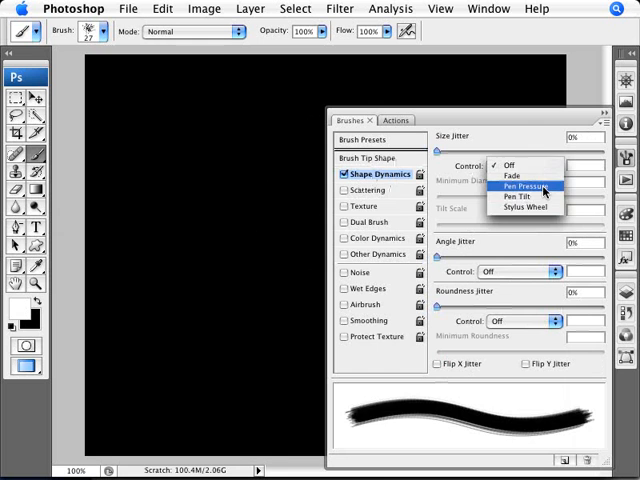
click(522, 186)
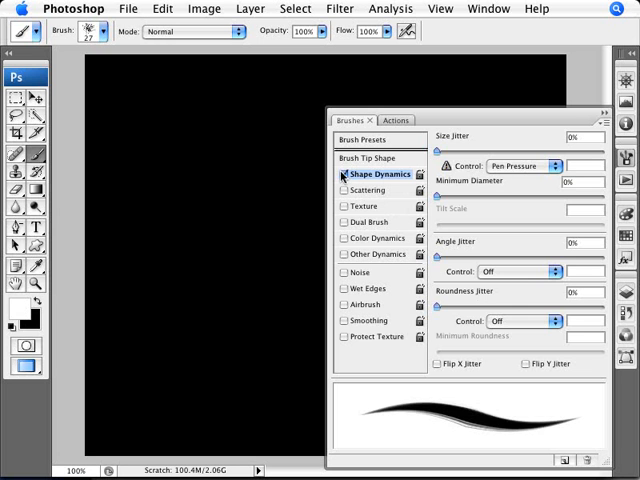
click(343, 175)
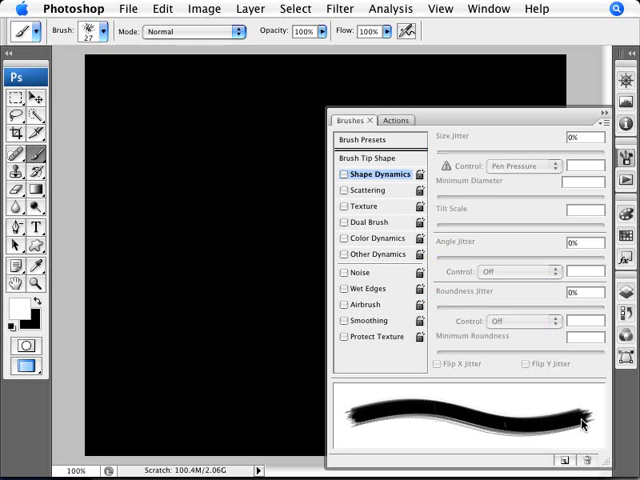
click(337, 174)
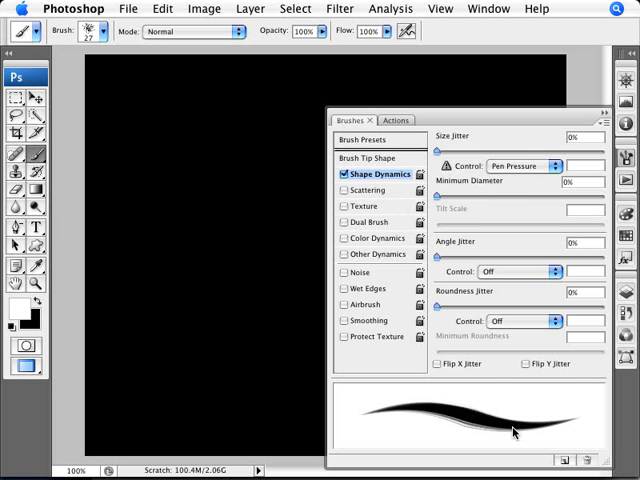
mouse_move(375, 425)
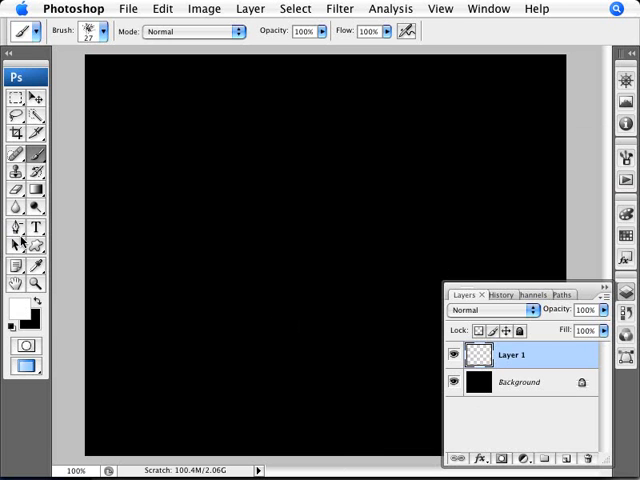
Pick the Freeform Pen Tool and draw a looping scribbled work path on Layer 1.
click(16, 234)
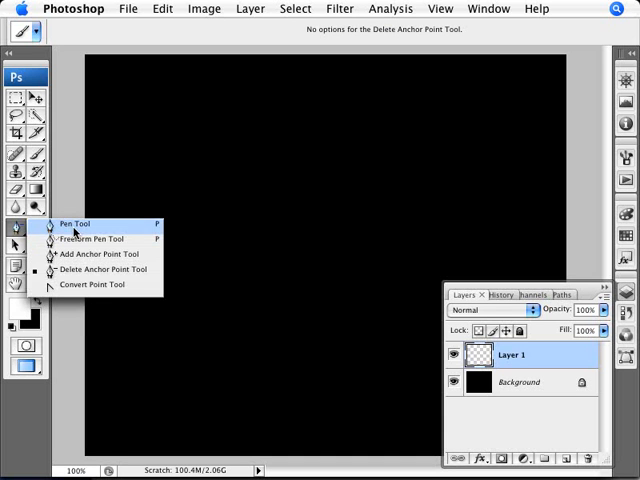
mouse_move(95, 239)
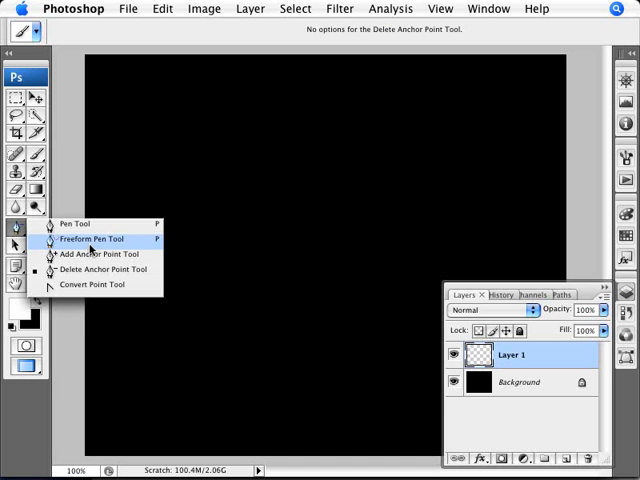
mouse_move(95, 250)
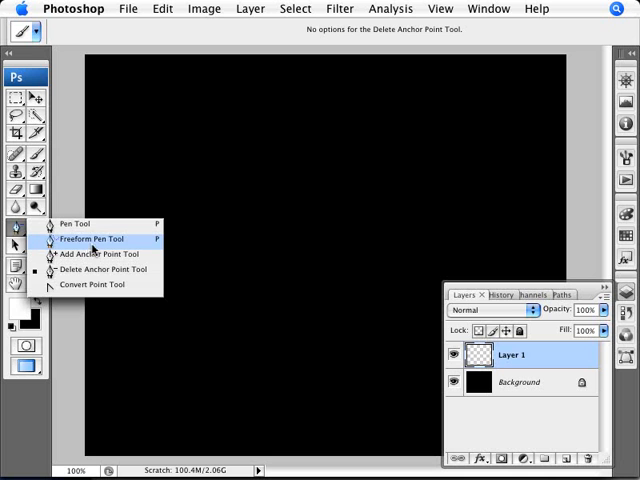
click(92, 239)
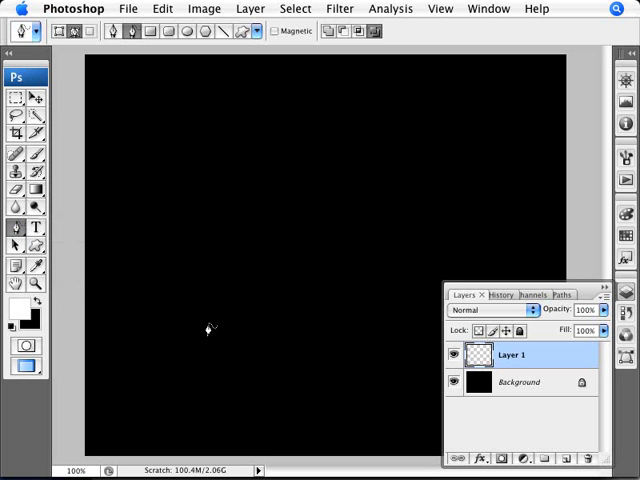
mouse_move(424, 350)
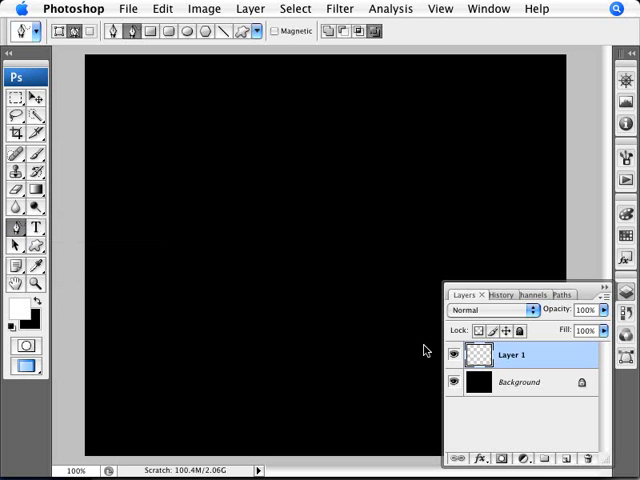
mouse_move(195, 152)
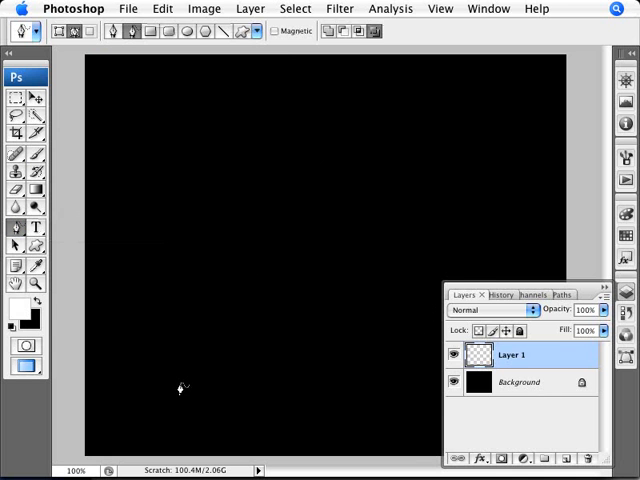
drag(180, 388, 132, 272)
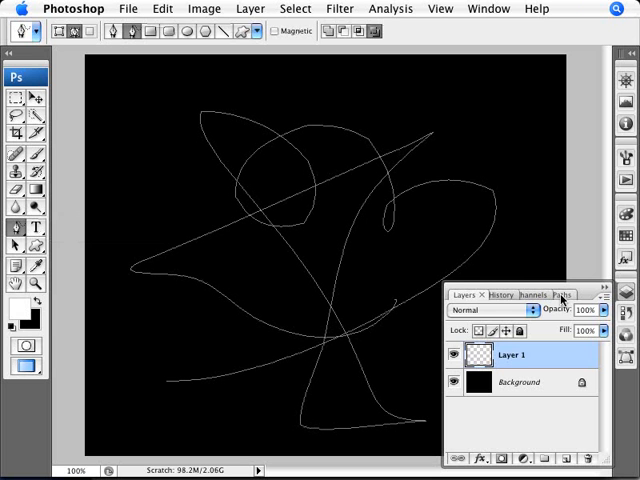
Stroke the Work Path from the Paths panel using Brush with Simulate Pressure enabled.
click(558, 294)
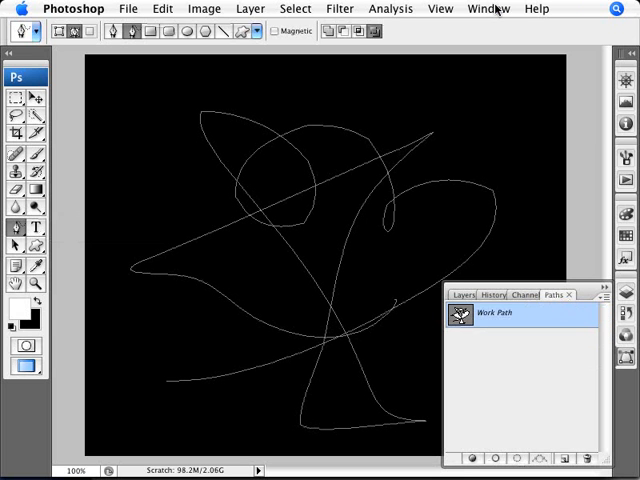
mouse_move(504, 363)
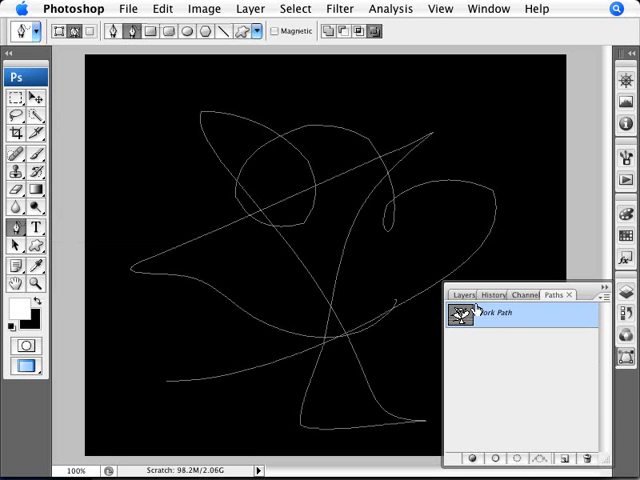
click(604, 295)
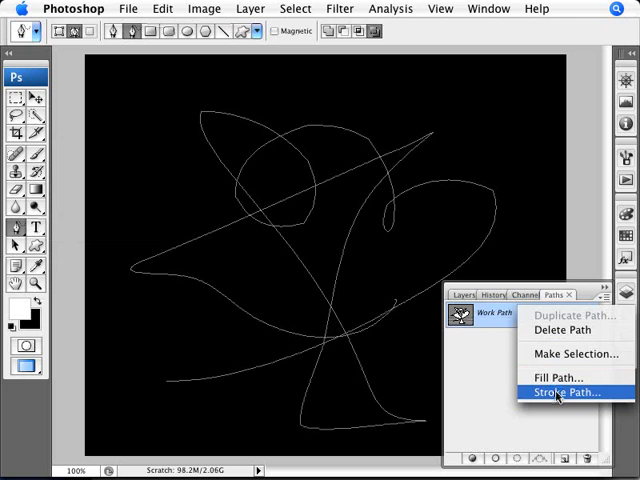
click(566, 392)
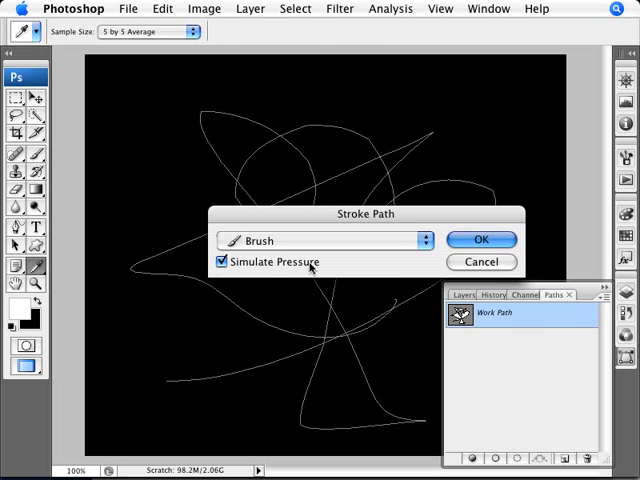
click(481, 240)
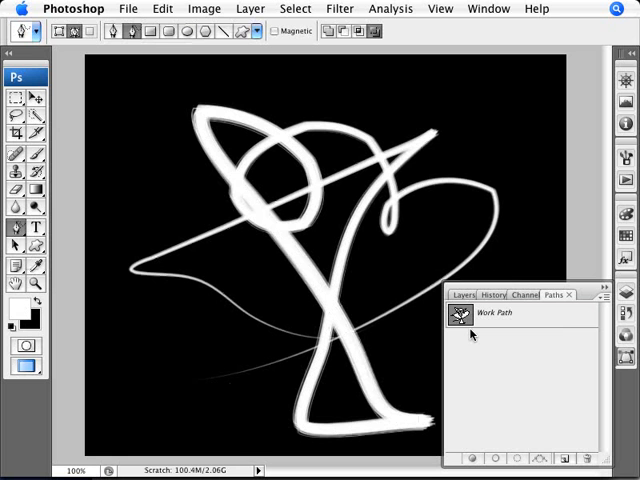
mouse_move(474, 335)
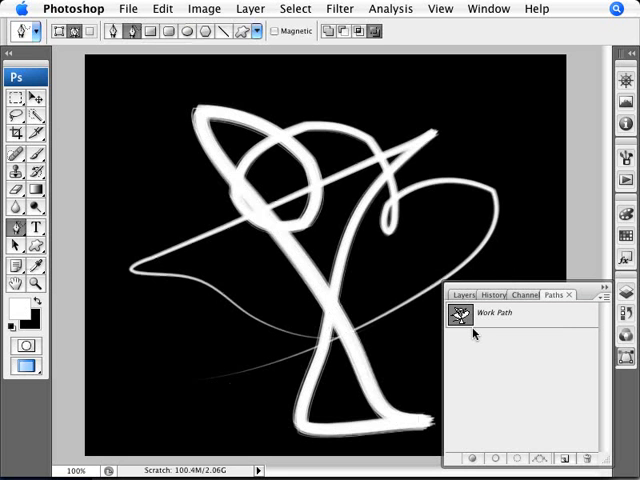
mouse_move(350, 180)
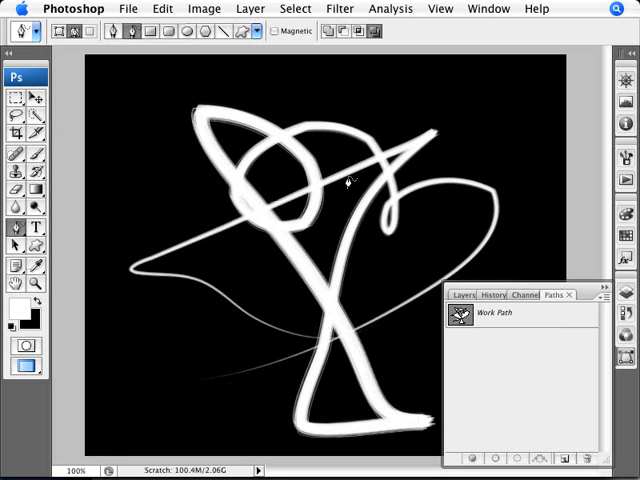
mouse_move(466, 291)
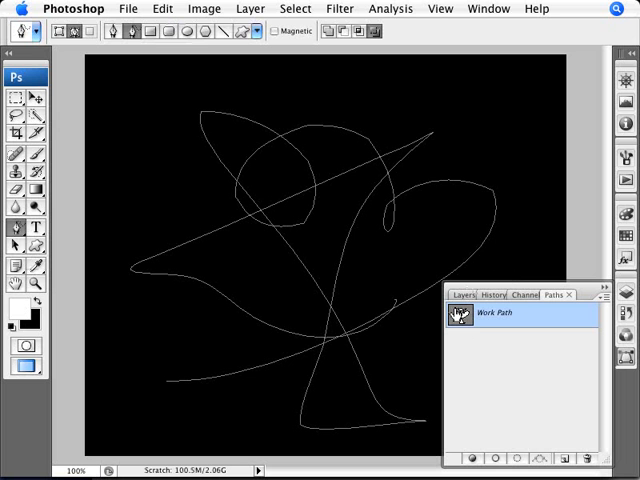
mouse_move(459, 316)
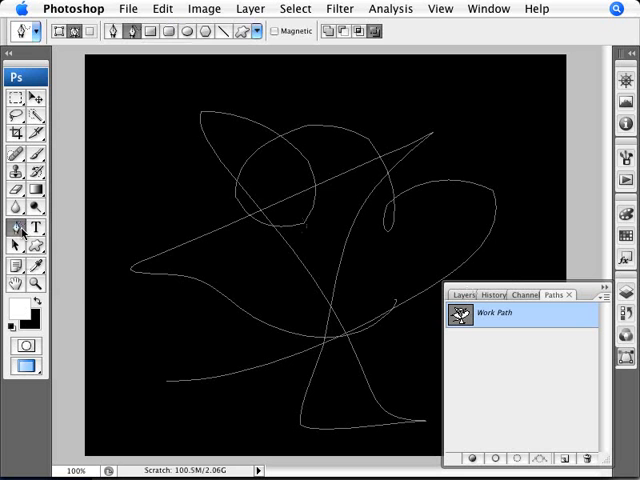
Choose the Convert Point Tool and adjust anchor points on the looping work path.
click(15, 213)
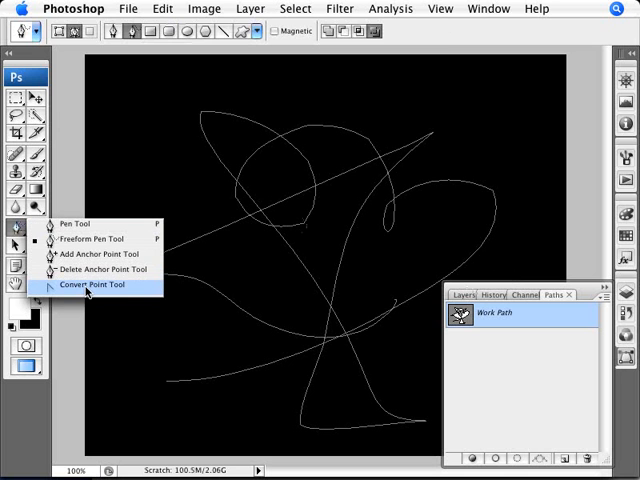
click(97, 288)
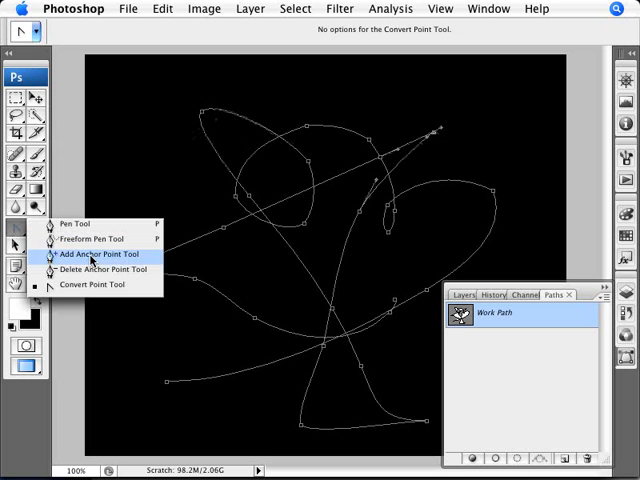
click(98, 270)
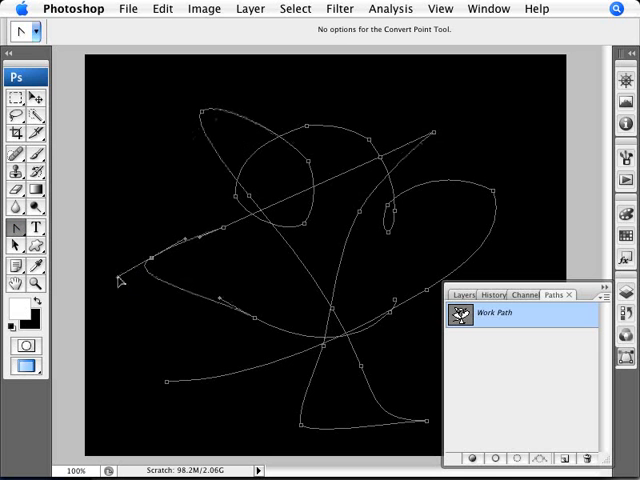
mouse_move(258, 322)
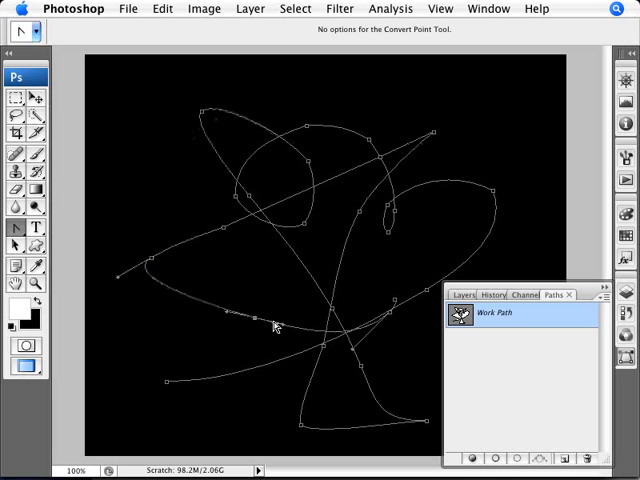
mouse_move(396, 252)
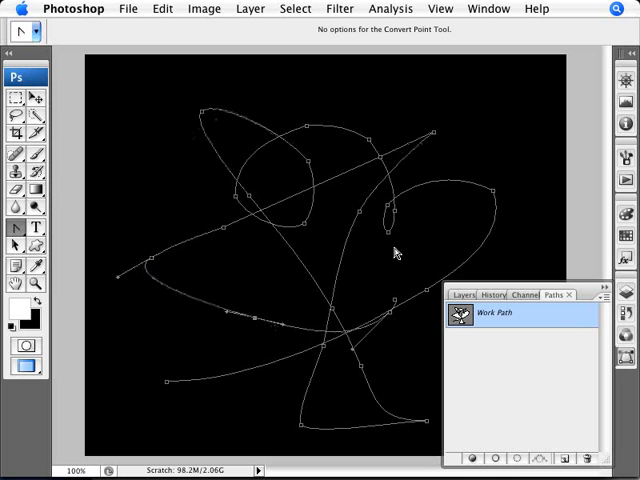